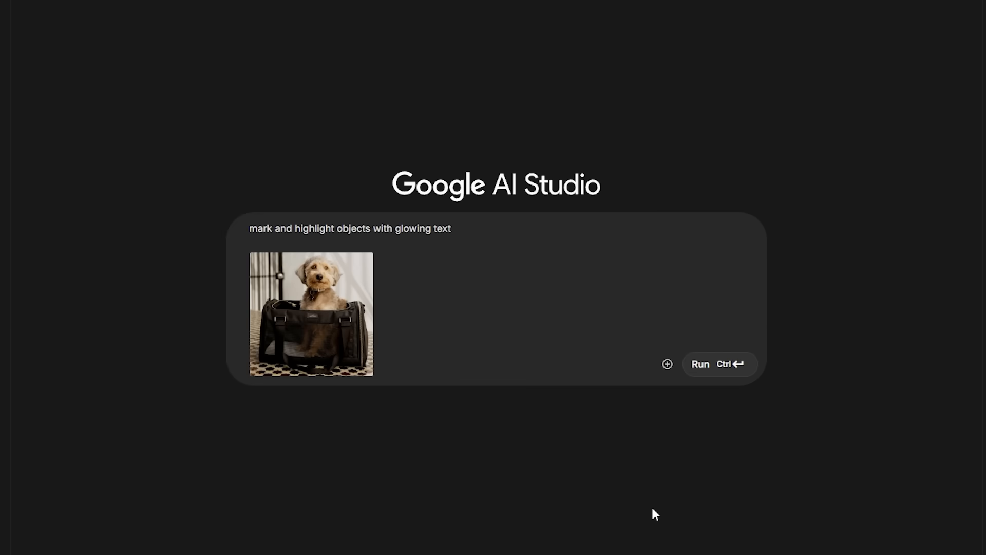
Run 'mark and highlight objects with glowing text' on the dog-in-a-carrier photo.
left_click(700, 364)
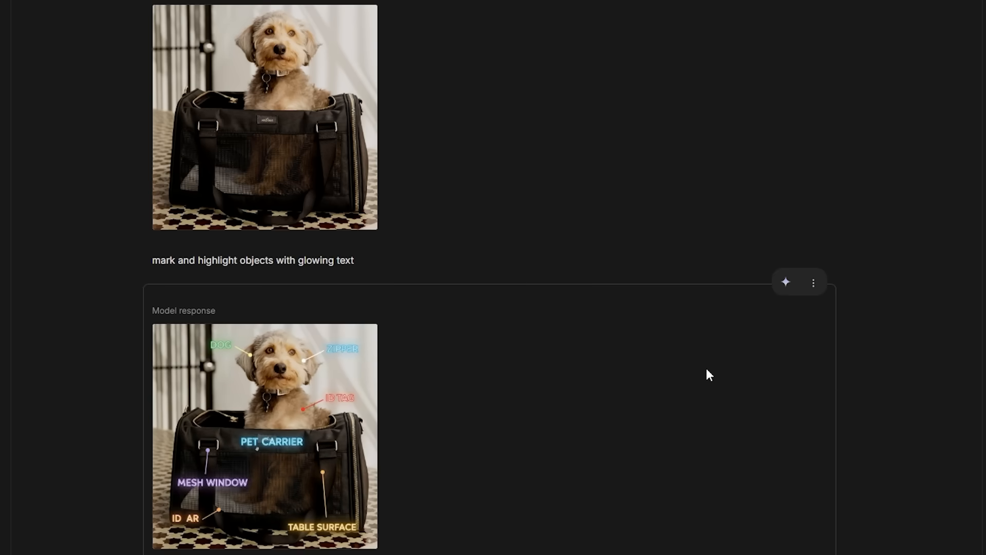
left_click(264, 436)
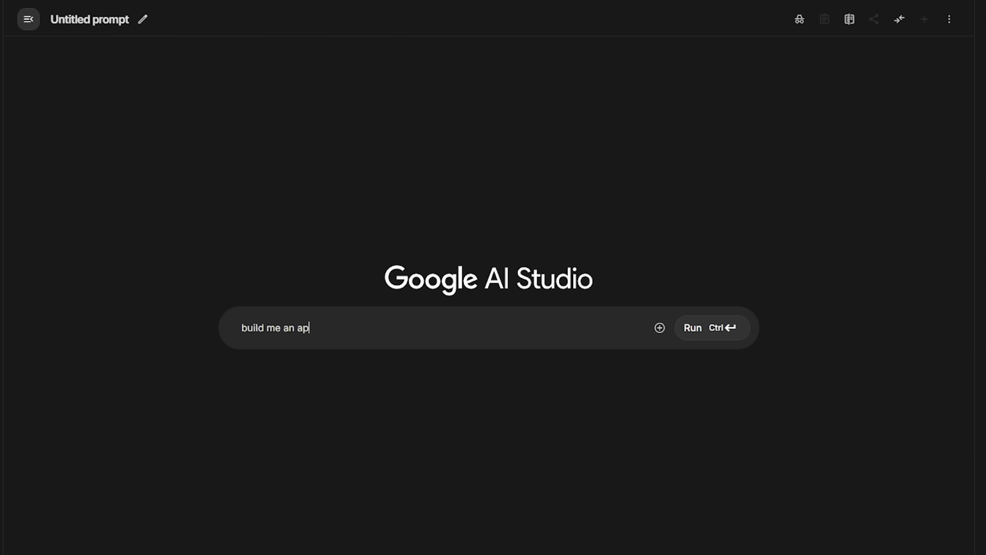
Prompt for a Virtual Try-On app where users upload an image, then go to Get API key.
type("p where users")
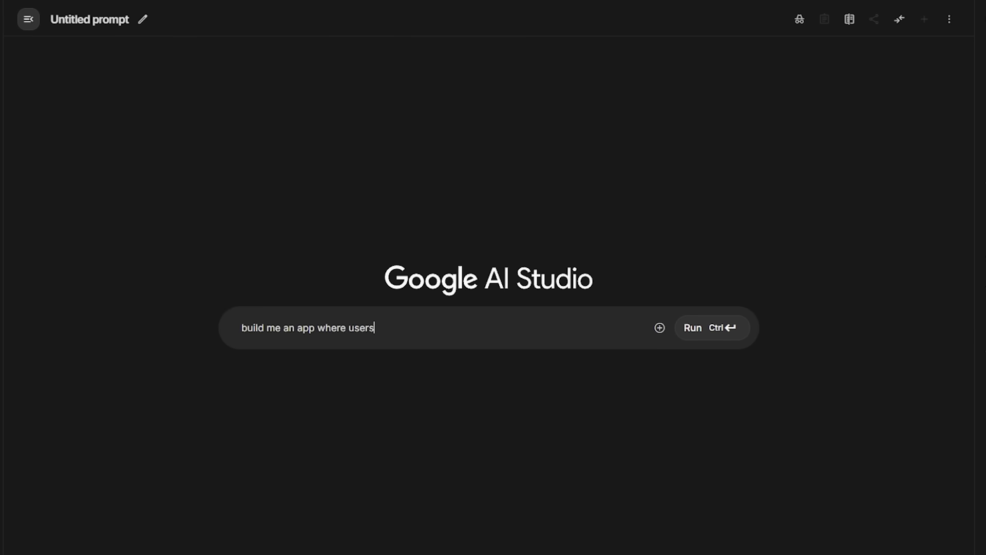
type("upload an im")
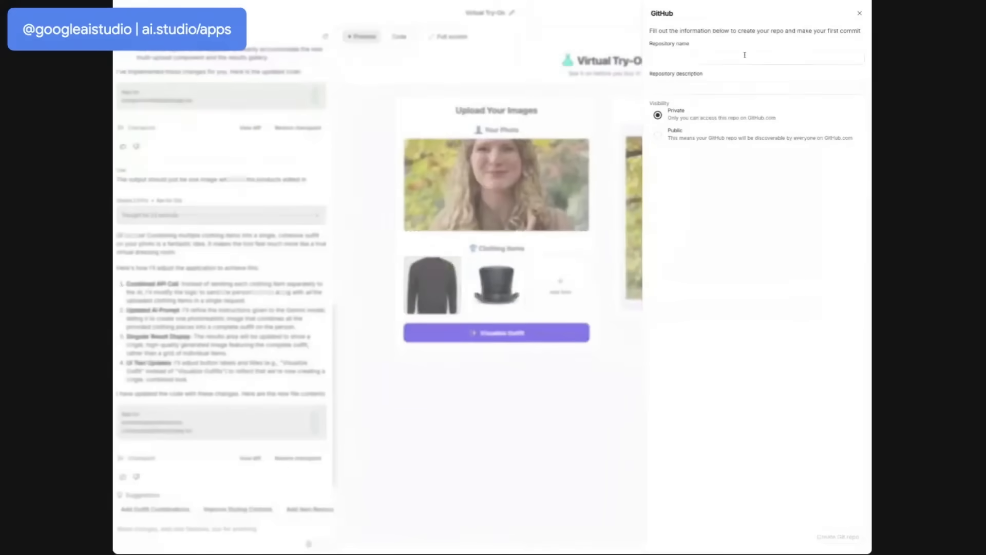
type("virtu")
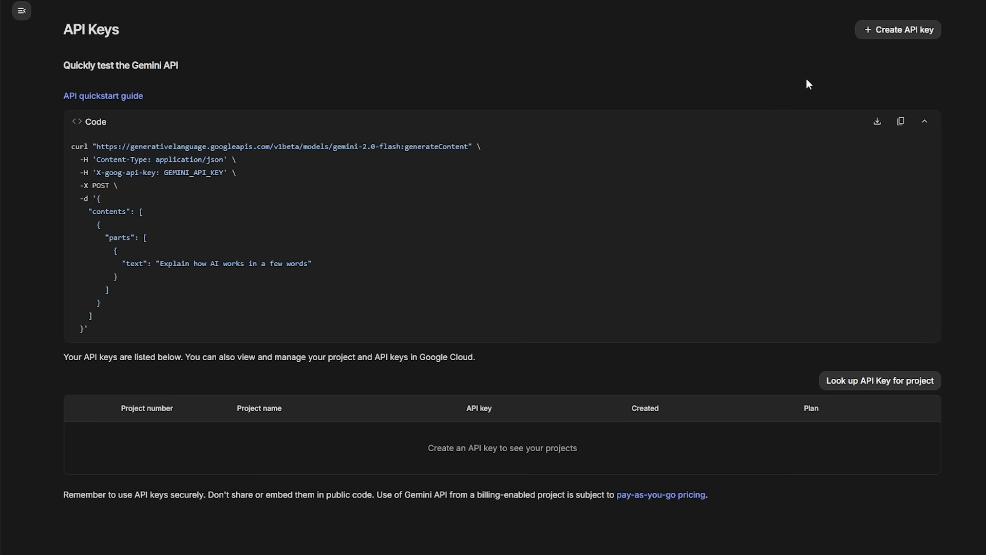
left_click(898, 30)
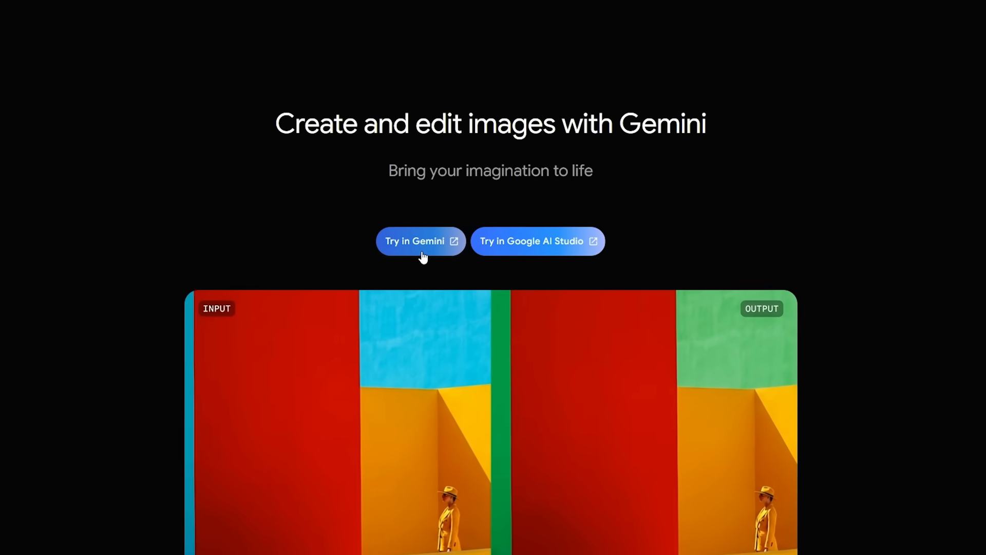
View the Gemini 'Create and edit images' page and its input/output example.
left_click(538, 241)
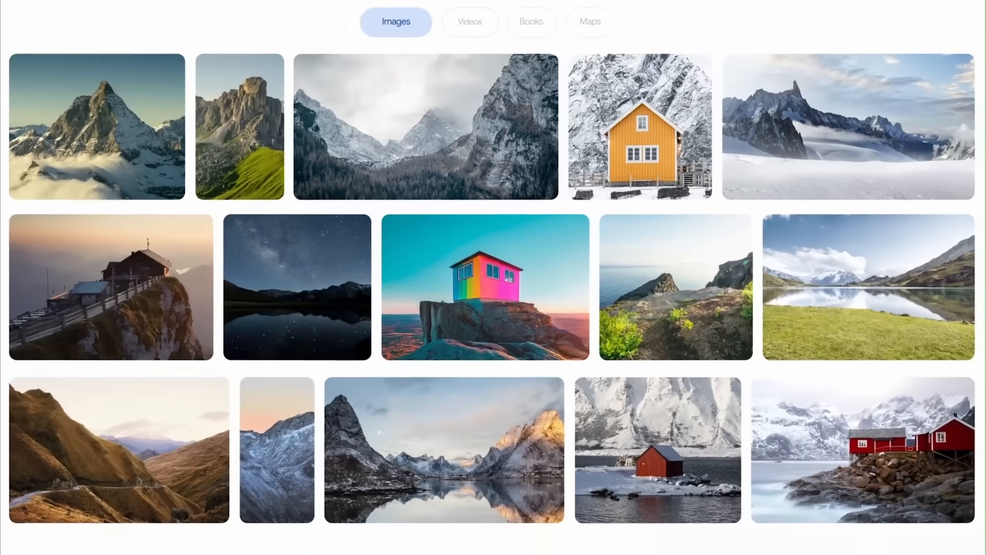
Browse Google Images results of mountain landscapes and small cabins.
left_click(484, 286)
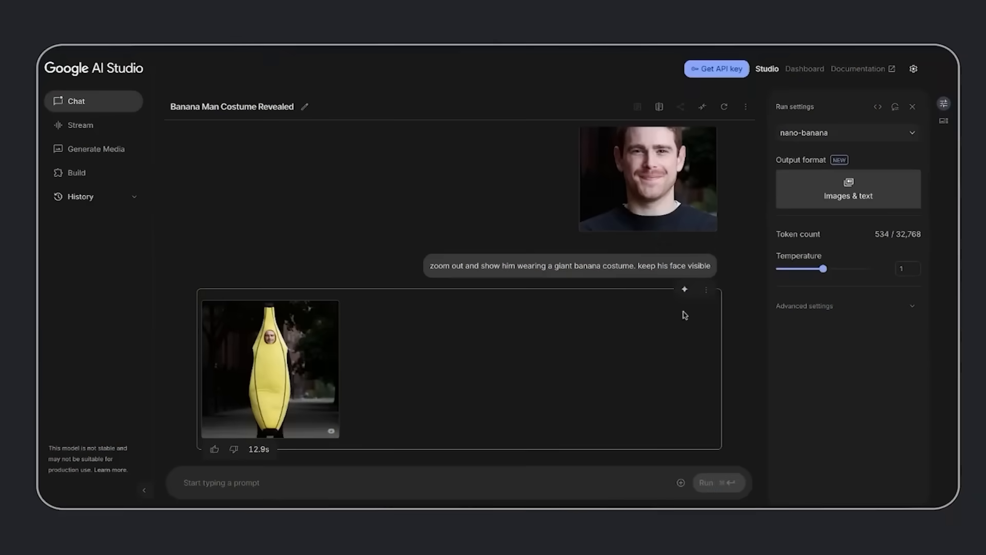
Enlarge the fourth photo in the 'Five 1980s Glamour Mall Shots' chat.
left_click(270, 368)
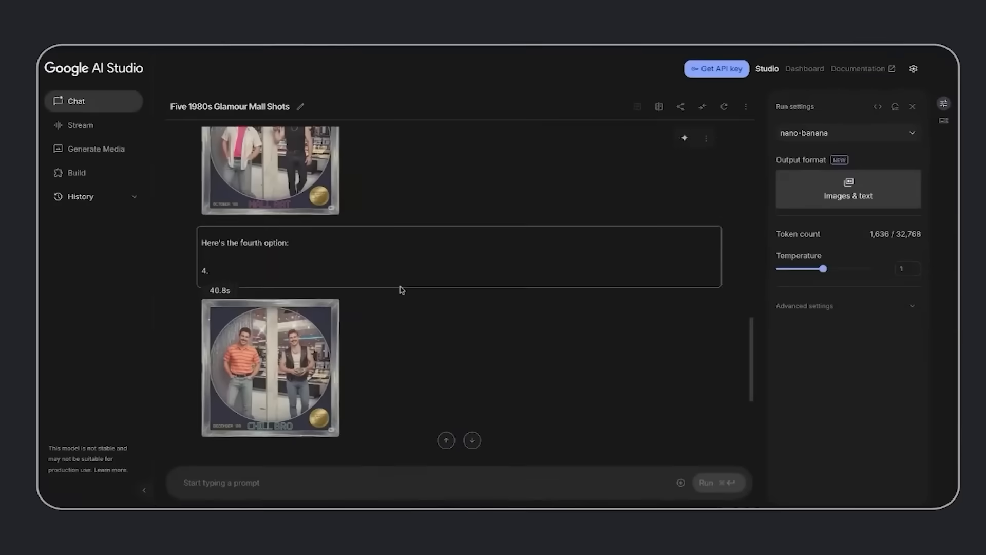
left_click(270, 367)
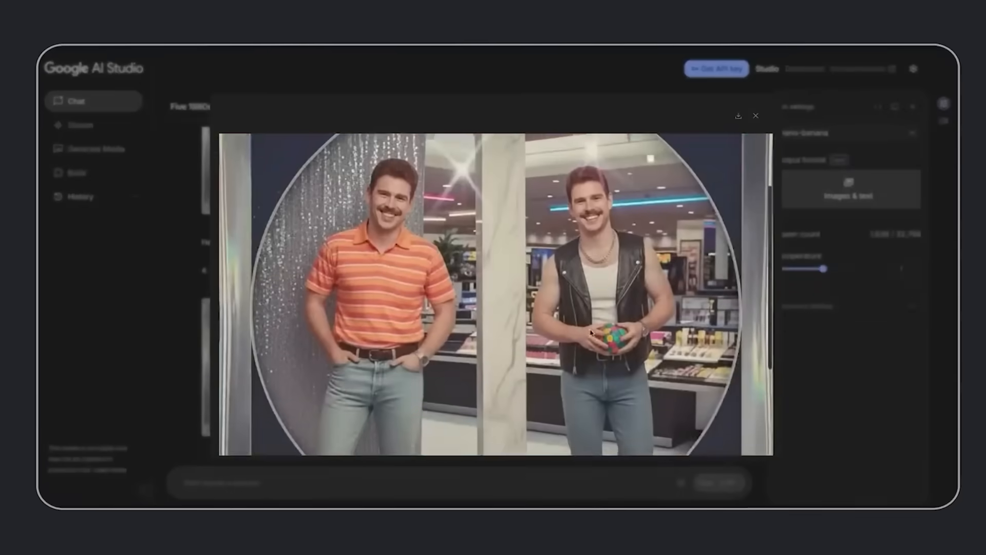